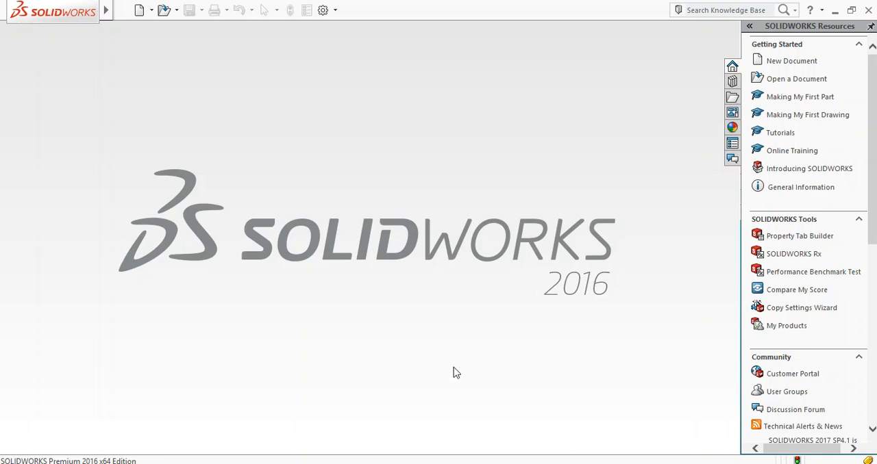
mouse_move(480, 249)
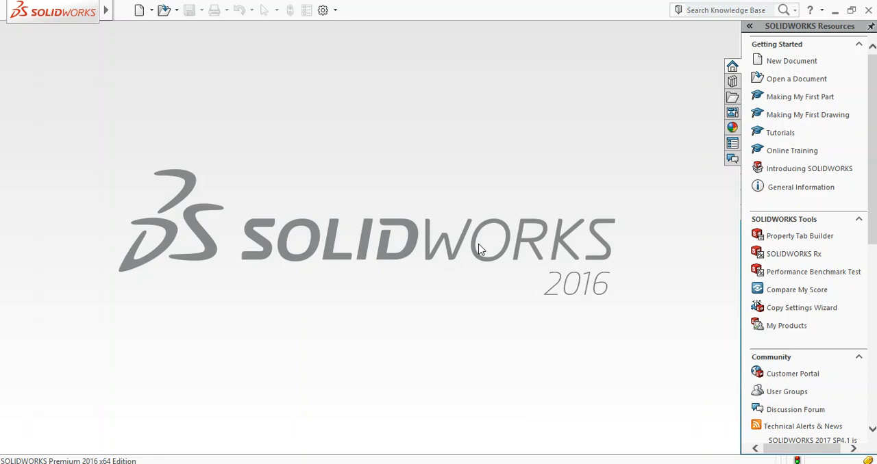
mouse_move(340, 153)
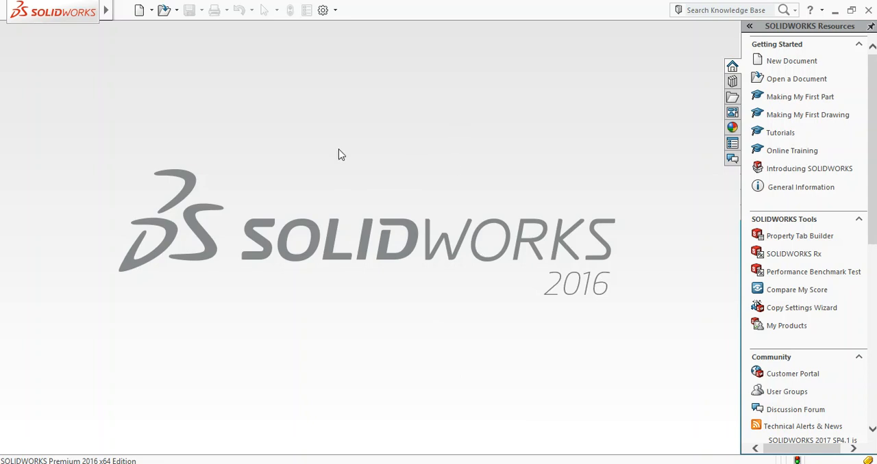
mouse_move(132, 86)
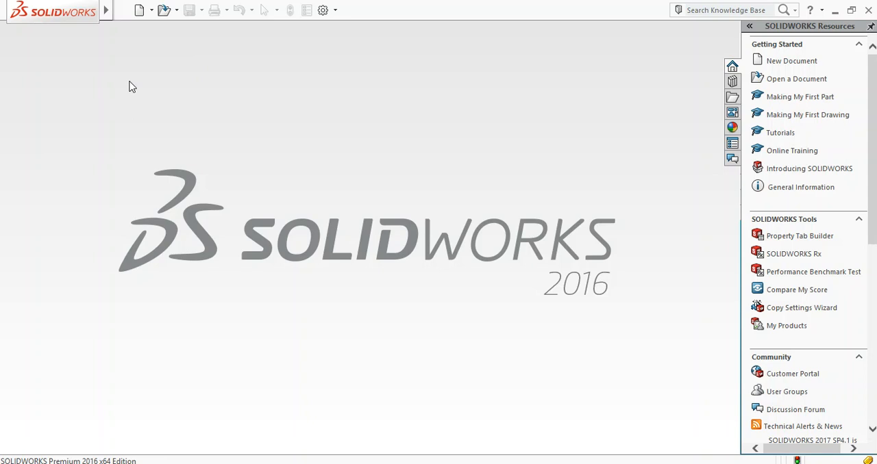
mouse_move(131, 57)
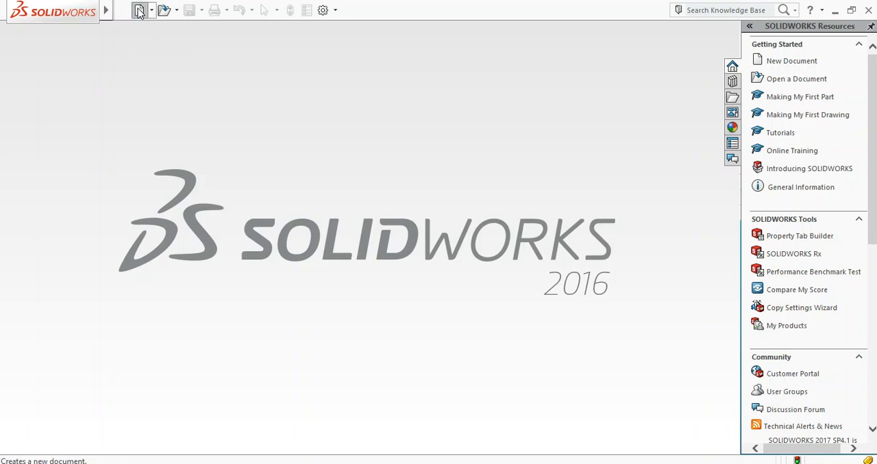
Step: Create a new part, draw a horizontal line from the origin, and begin a tangent arc
left_click(139, 9)
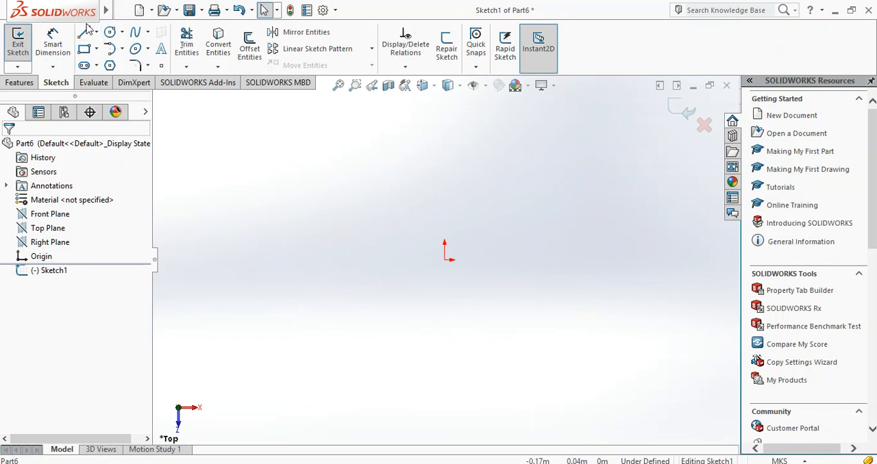
left_click(83, 31)
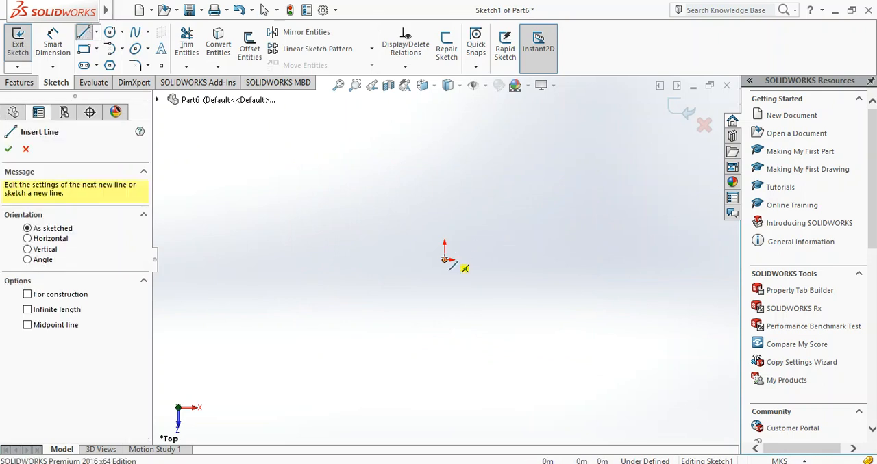
left_click_drag(448, 260, 603, 260)
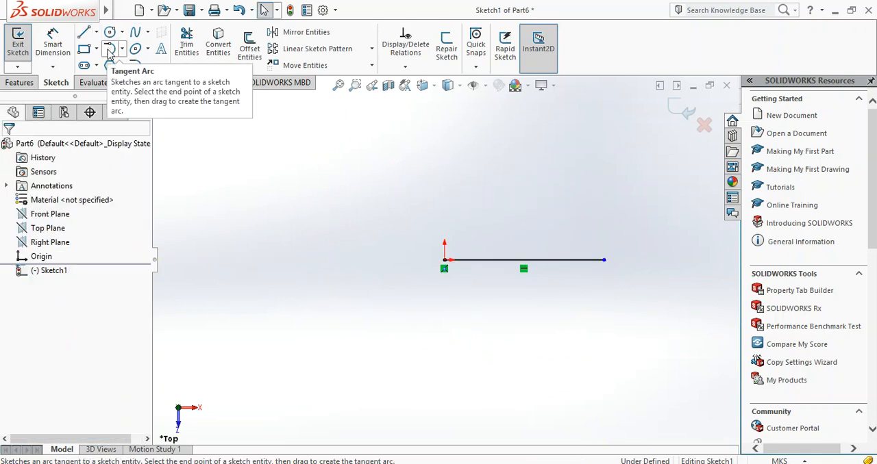
left_click(110, 48)
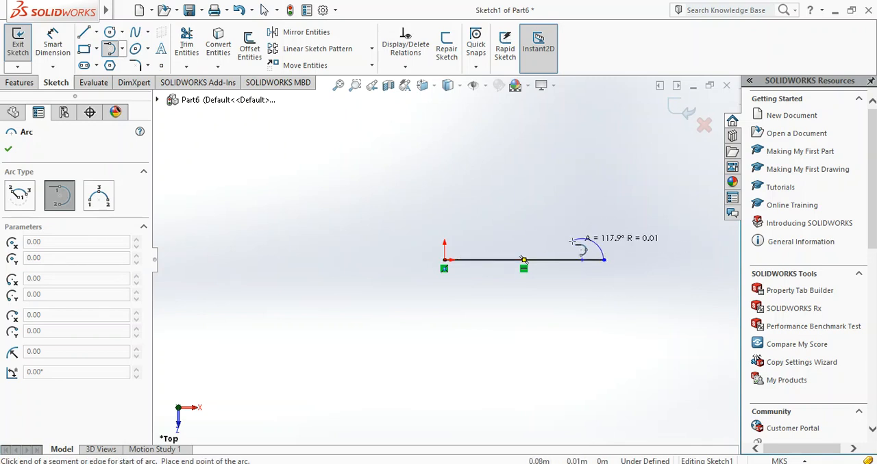
mouse_move(592, 236)
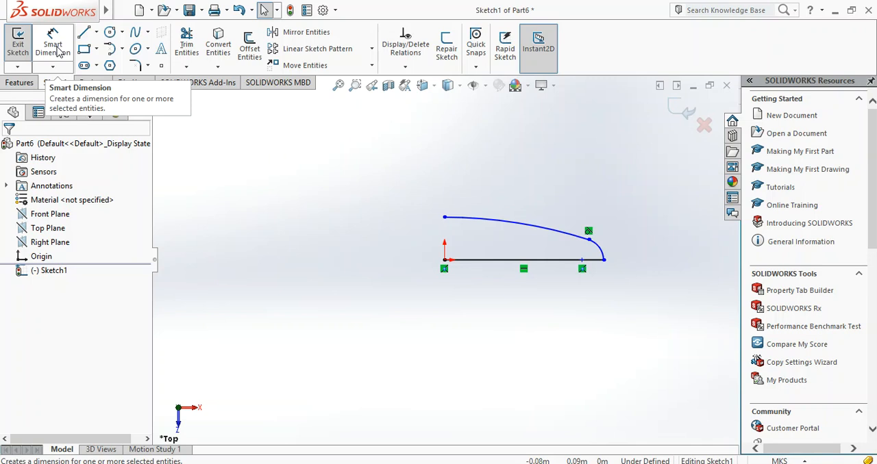
Step: Dimension the horizontal base line to 0.5 m, then pick the knuckle arc
left_click(53, 43)
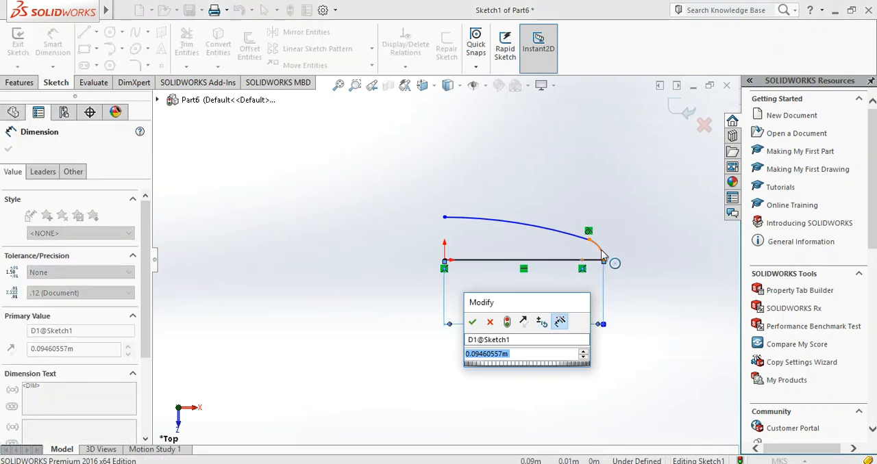
mouse_move(603, 261)
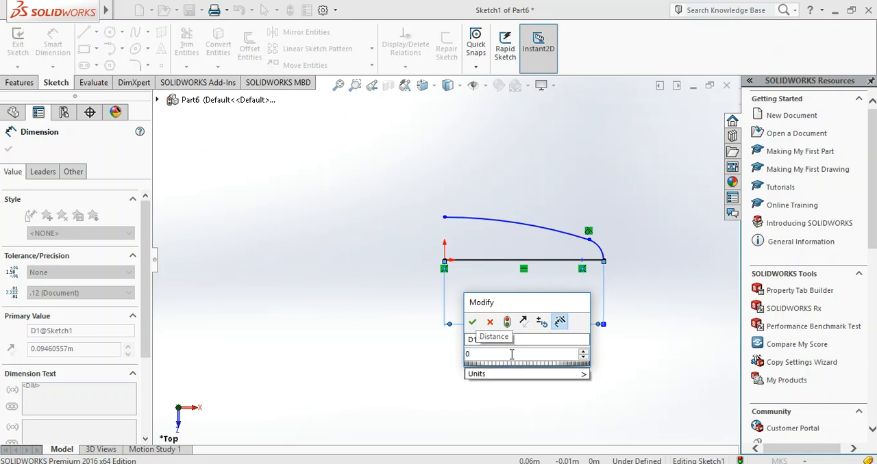
type("0.5")
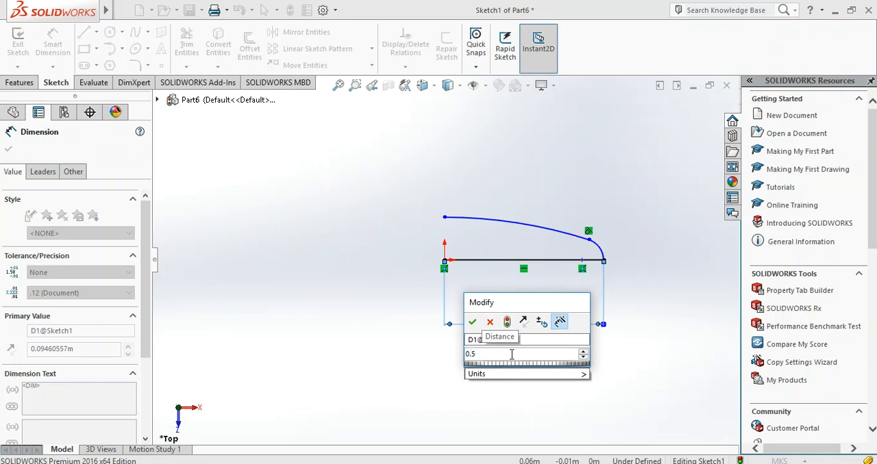
type("m")
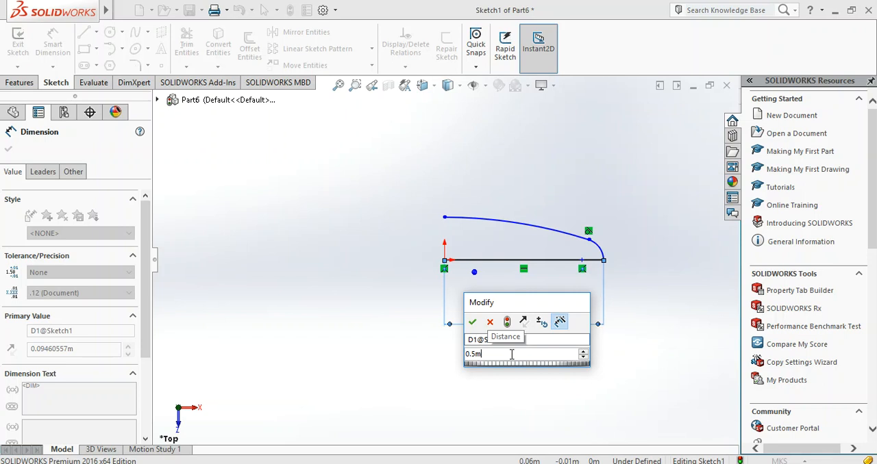
left_click(472, 322)
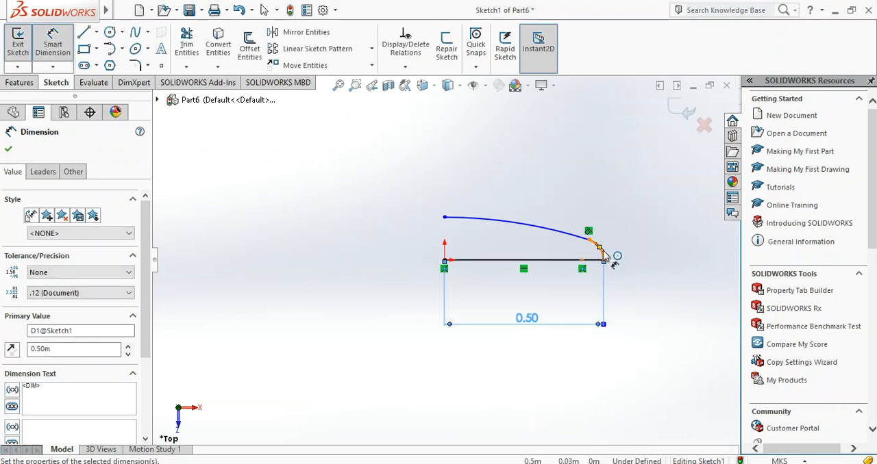
left_click(598, 248)
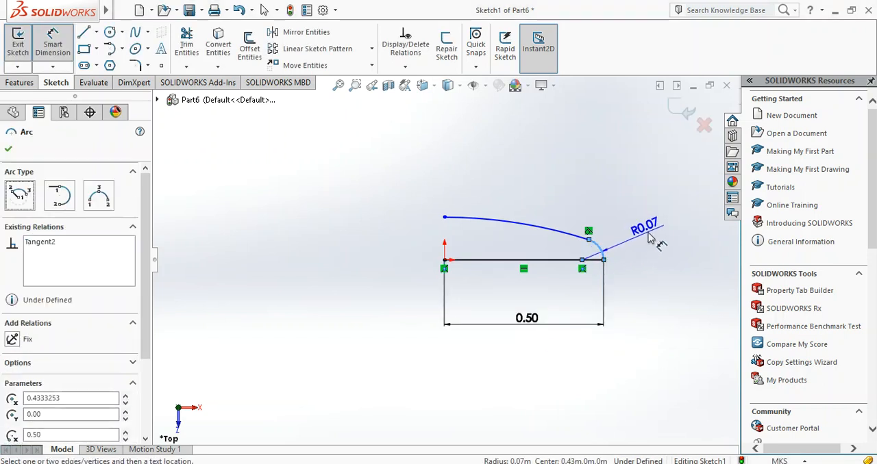
Step: Dimension the knuckle arc radius to 0.06 m and the crown arc radius to 1 m
left_click(644, 226)
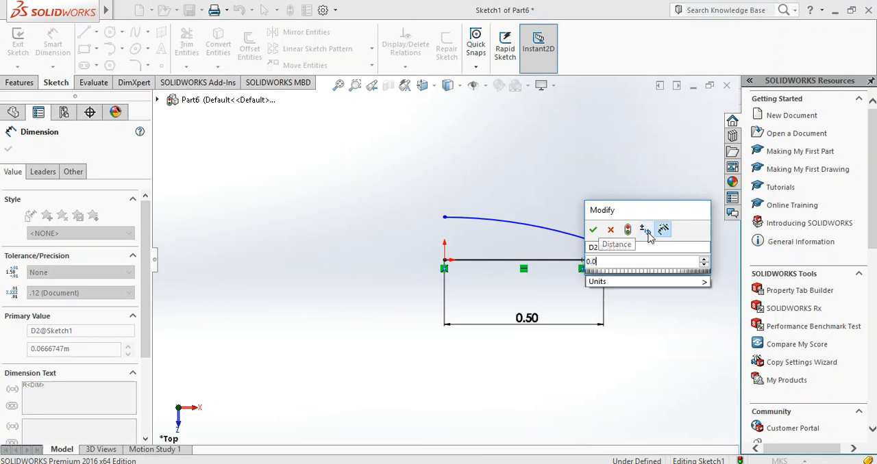
left_click(593, 229)
type("1m")
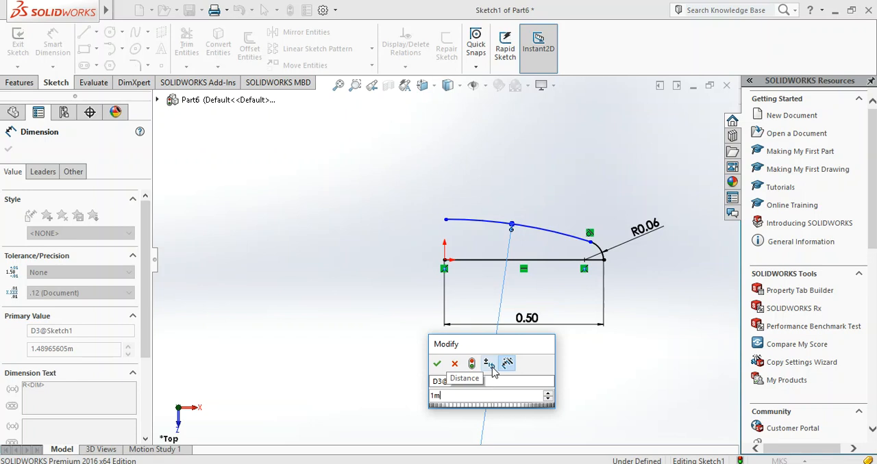
left_click(437, 364)
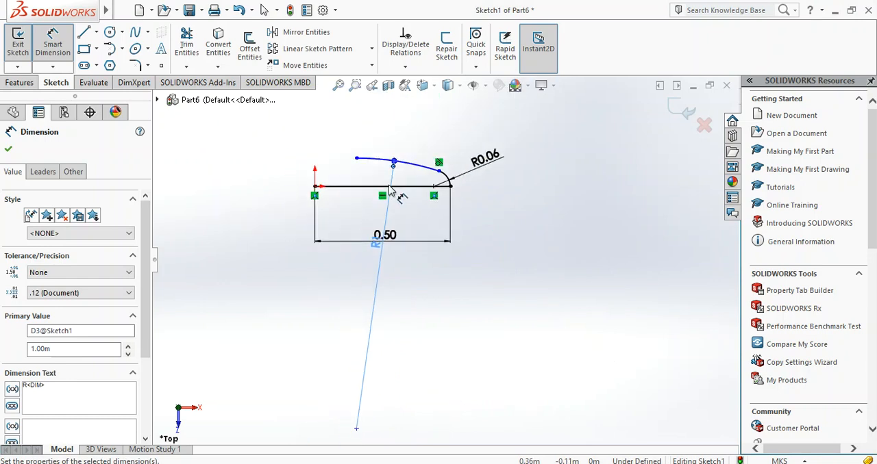
mouse_move(366, 185)
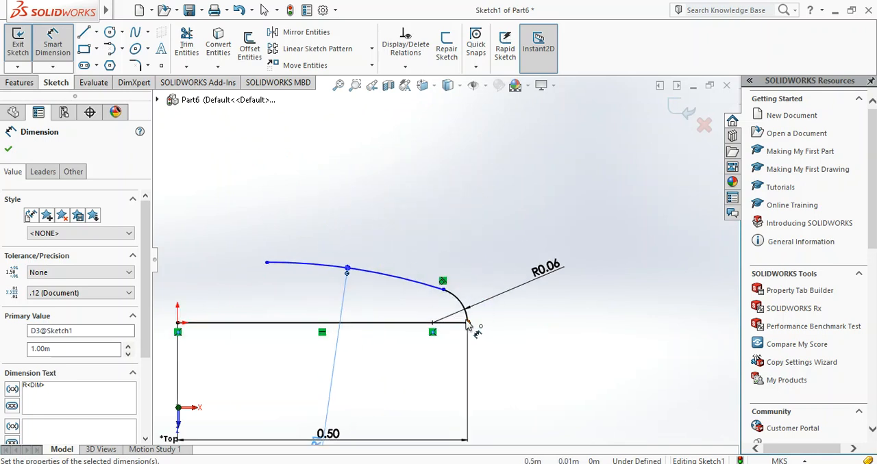
left_click(432, 323)
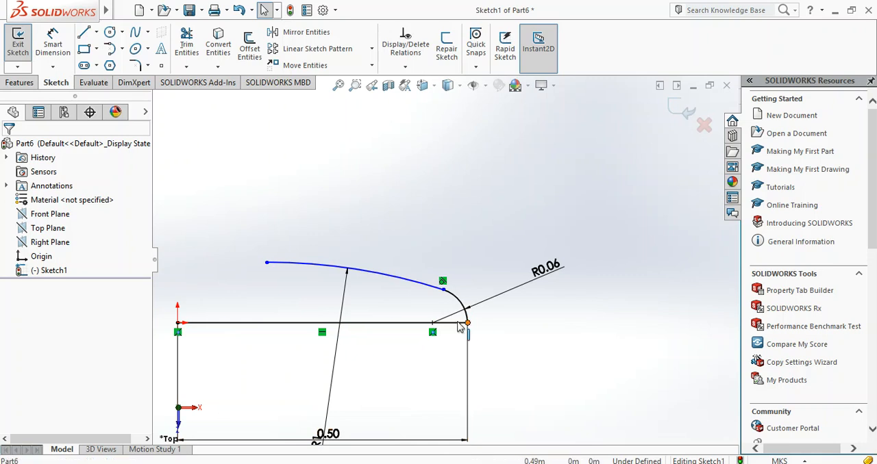
Step: Select the origin sketch point to check the profile is fully defined
left_click(432, 323)
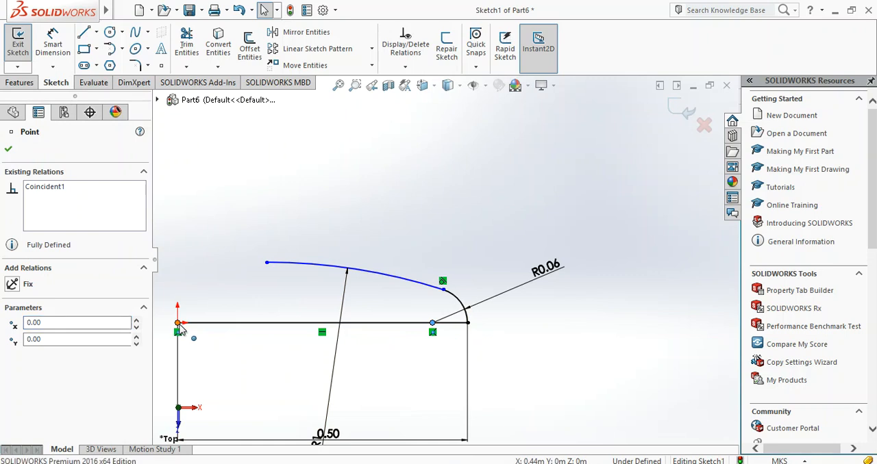
left_click(432, 323)
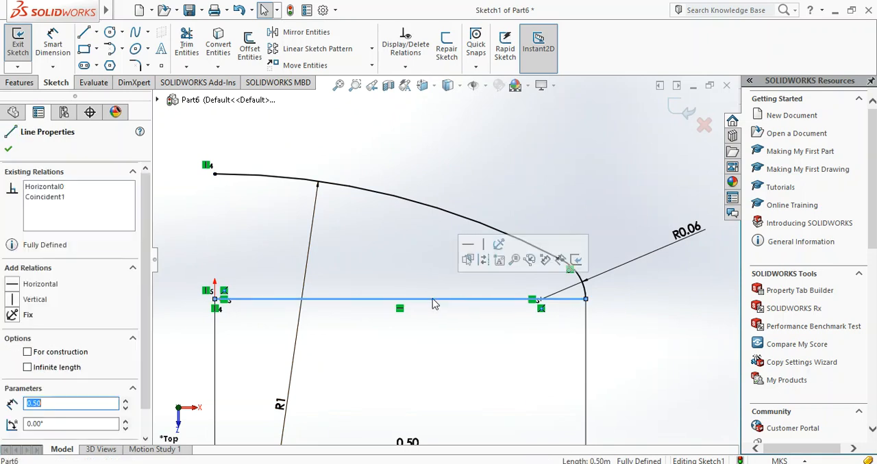
Step: Delete the base line and its 0.50 dimension, then select the knuckle arc endpoint
key("Delete")
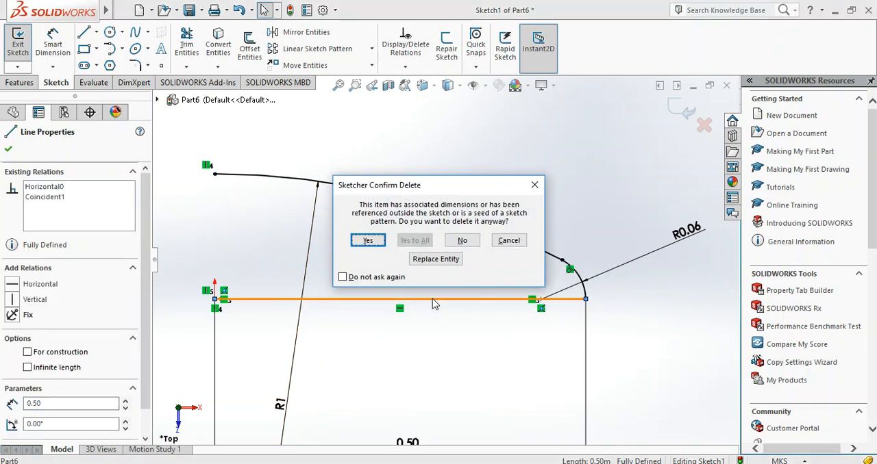
left_click(368, 240)
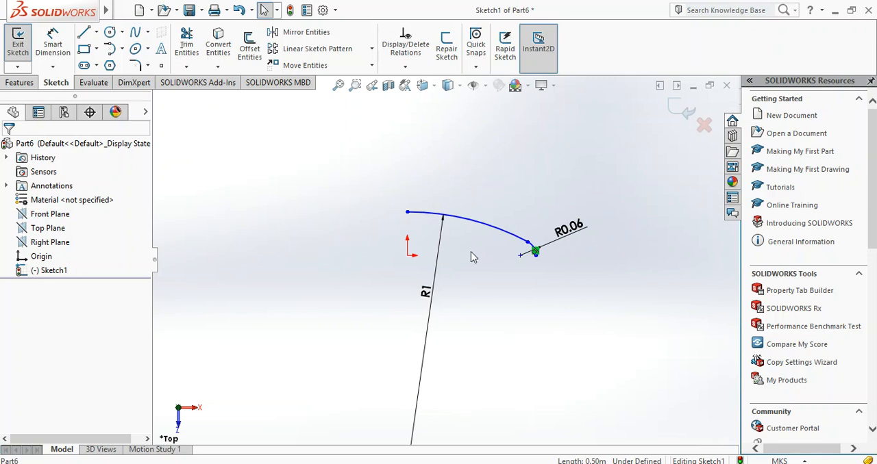
left_click(534, 252)
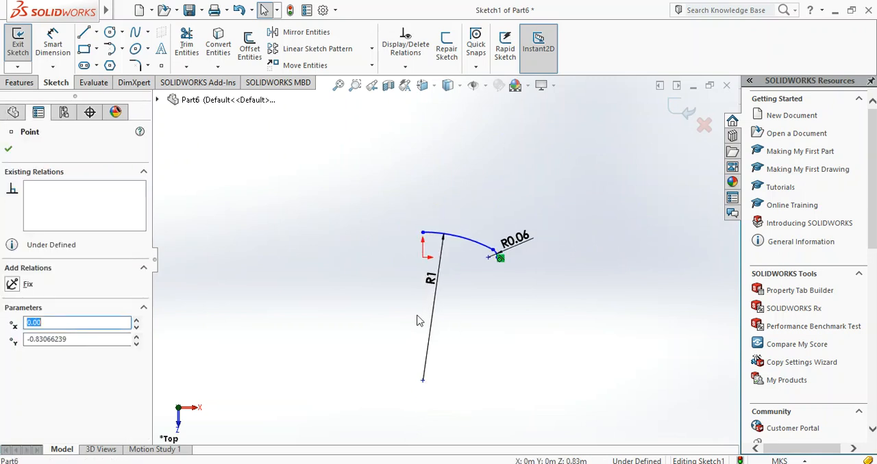
Step: Make the knuckle arc's free end horizontal with the origin
left_click(423, 235)
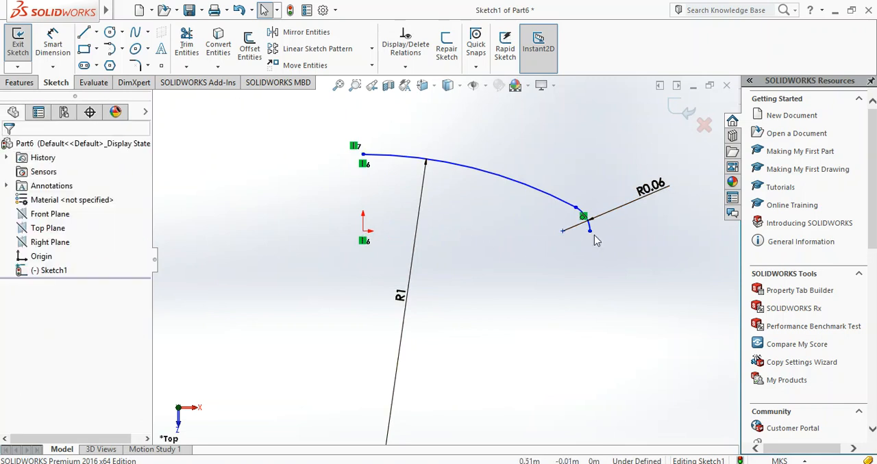
left_click(562, 233)
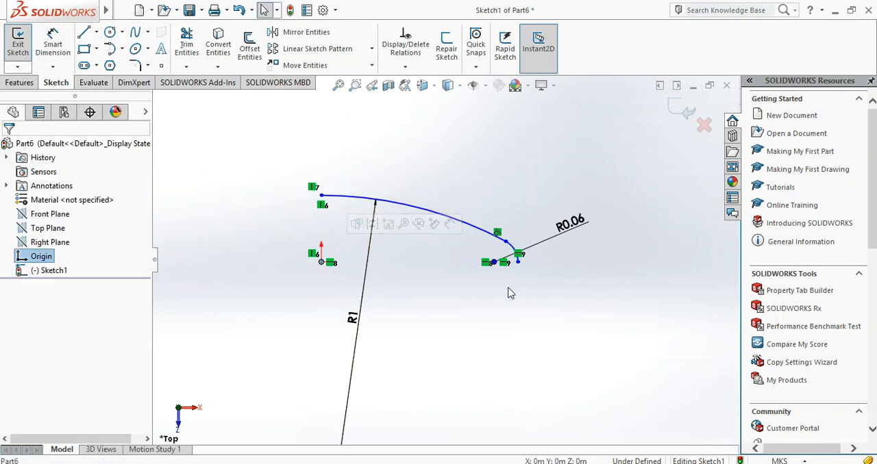
left_click(518, 263)
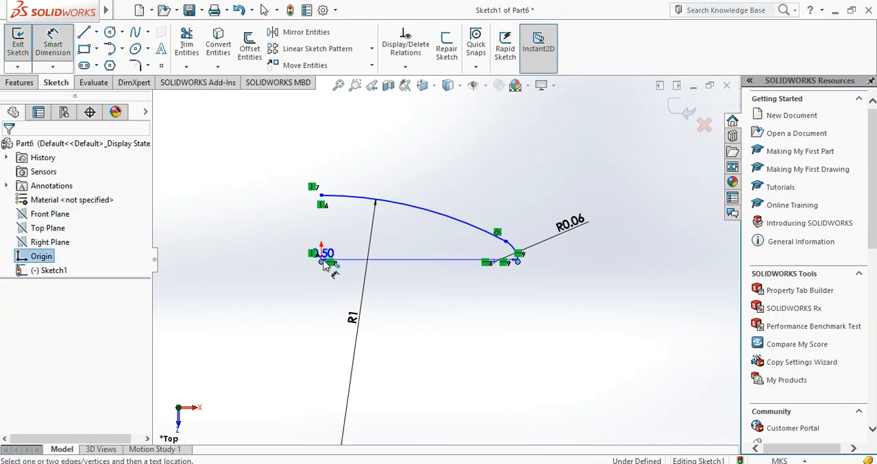
Step: Set the origin-to-knuckle distance to 0.50 and draw a short vertical line at the origin
left_click(325, 263)
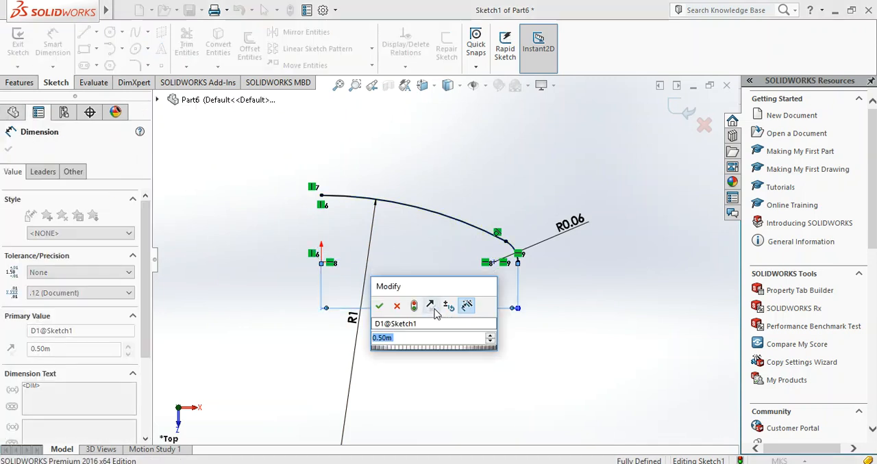
left_click(380, 306)
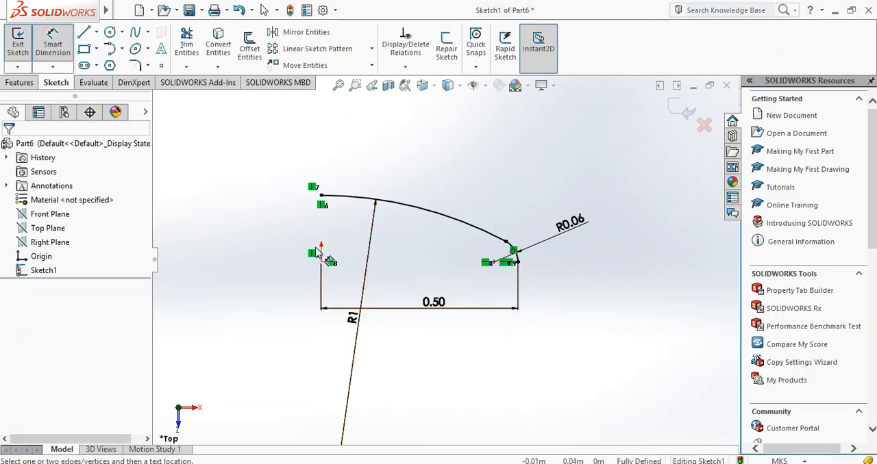
left_click(83, 31)
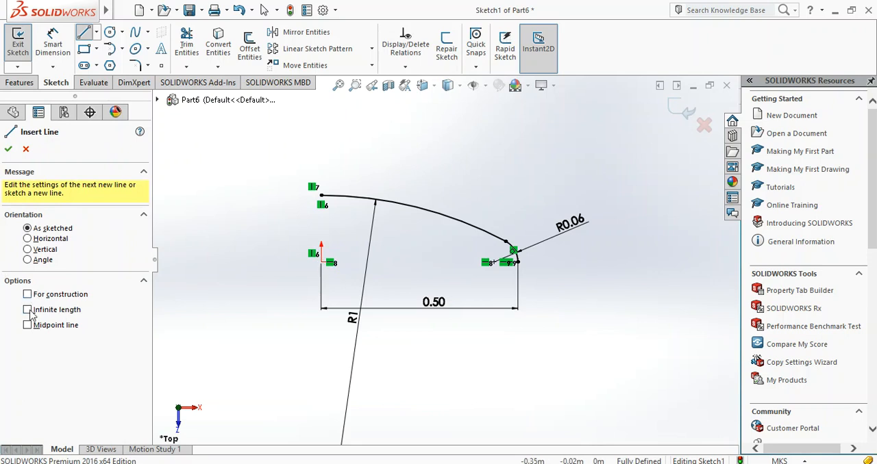
left_click(27, 294)
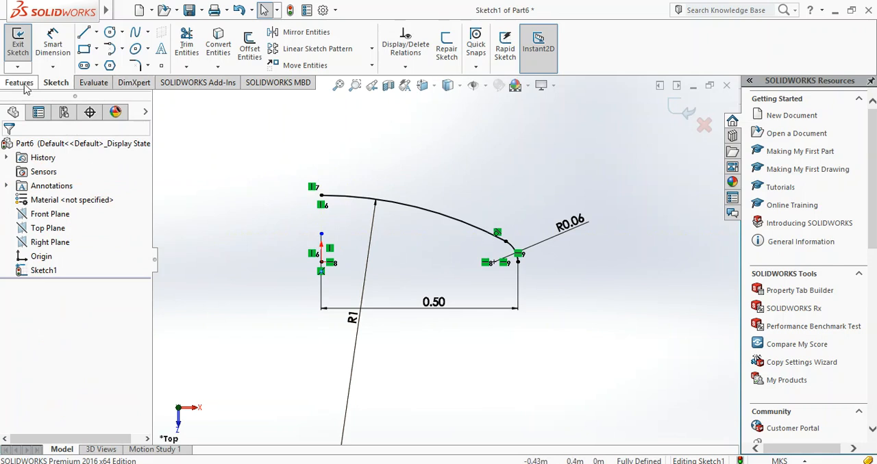
Step: Start a Revolved Boss/Base, letting SOLIDWORKS close the open sketch automatically
left_click(19, 82)
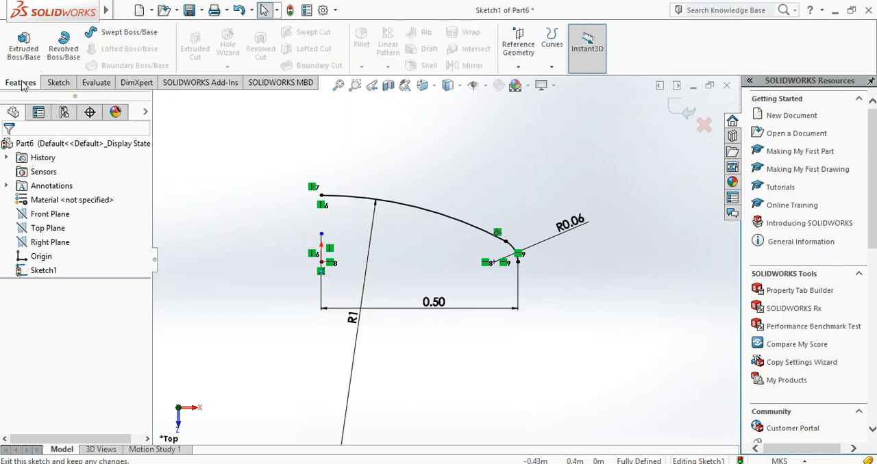
left_click(63, 44)
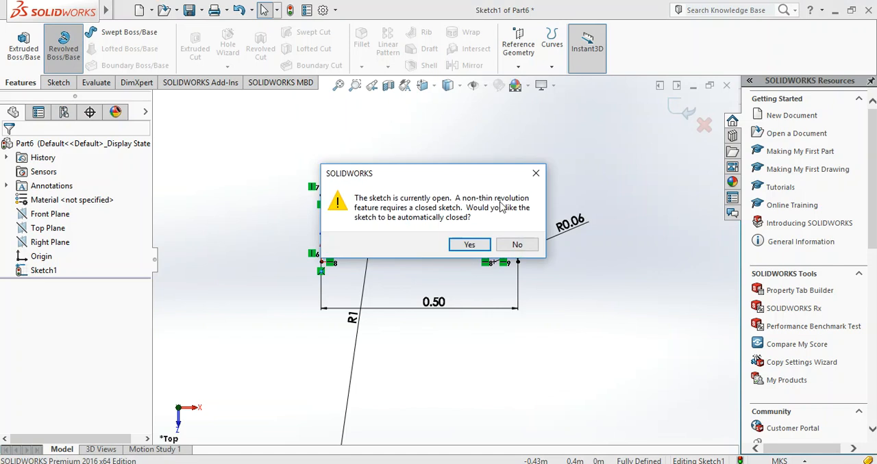
mouse_move(424, 216)
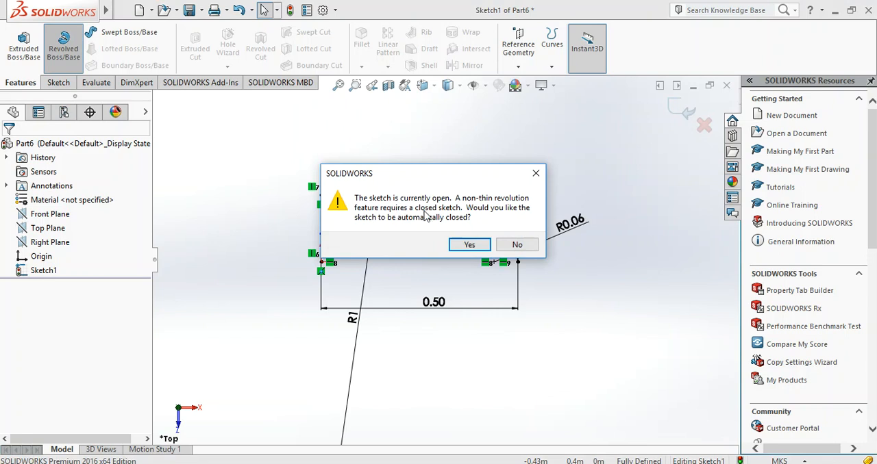
mouse_move(387, 226)
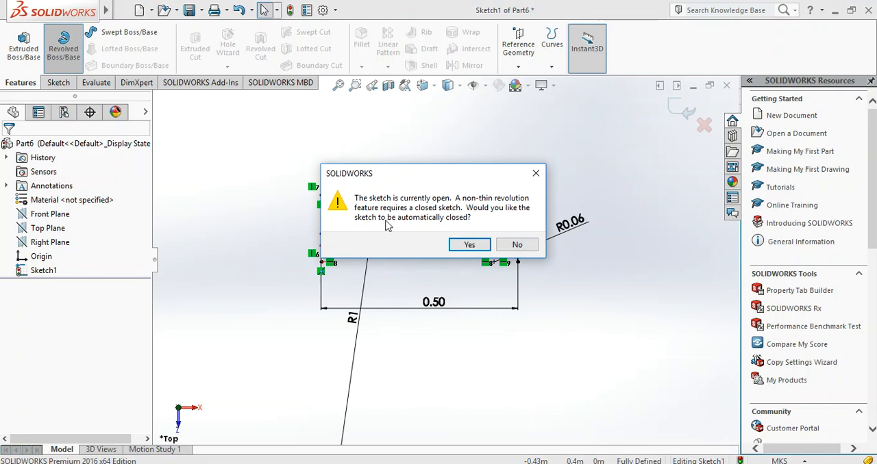
mouse_move(460, 235)
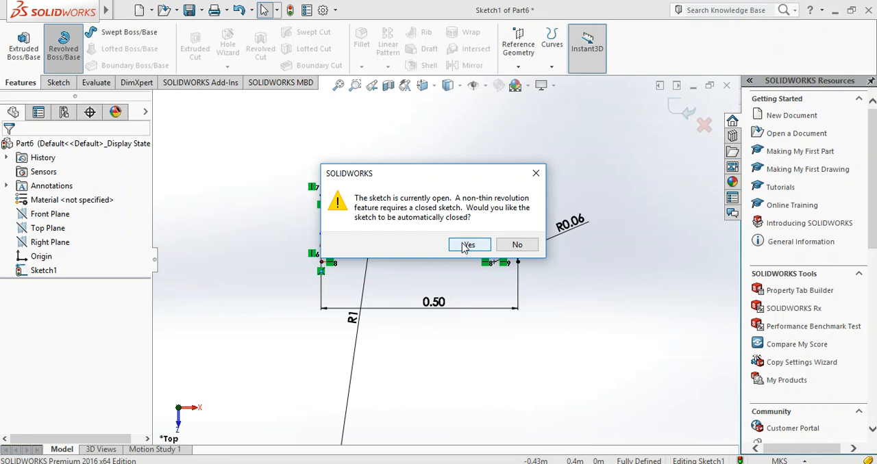
left_click(468, 245)
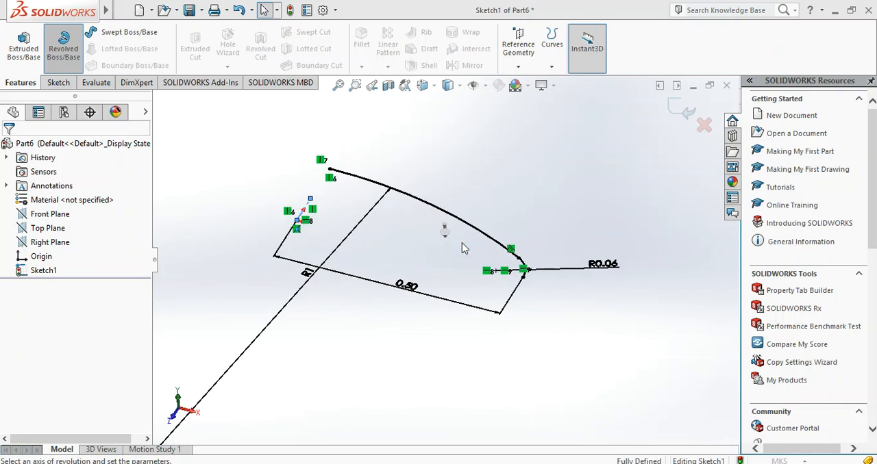
Step: Revolve the sketch contour around the vertical line as a 0.01 m thin feature
left_click(63, 48)
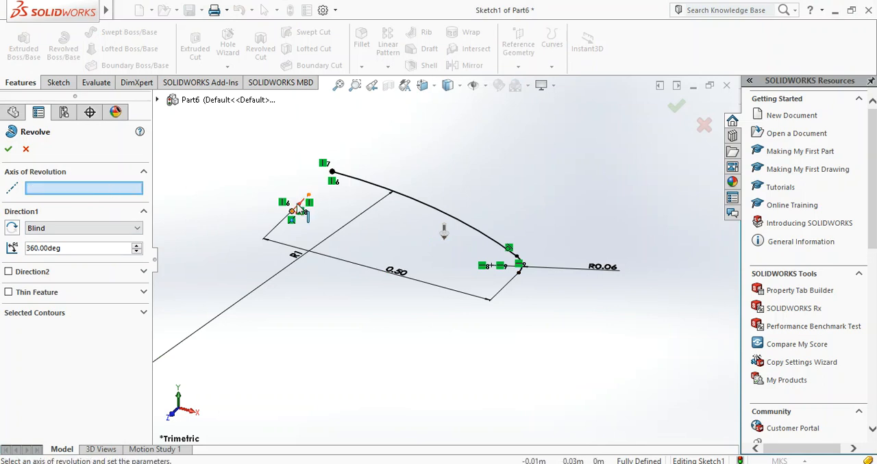
left_click(298, 211)
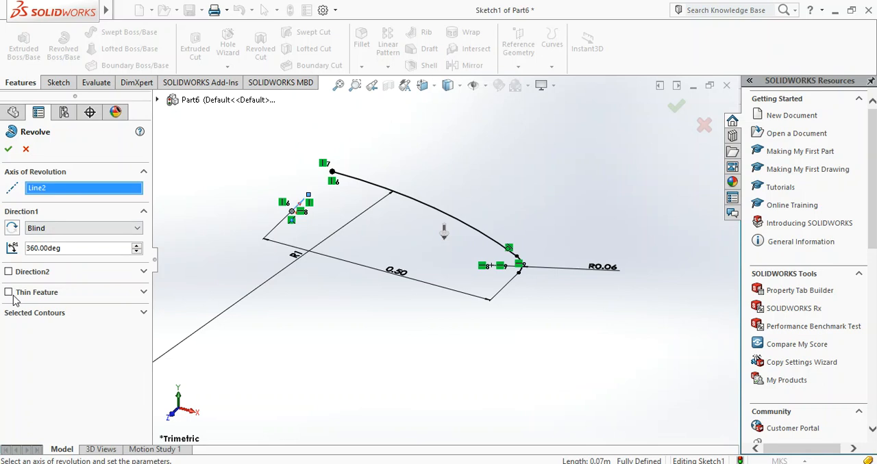
left_click(9, 293)
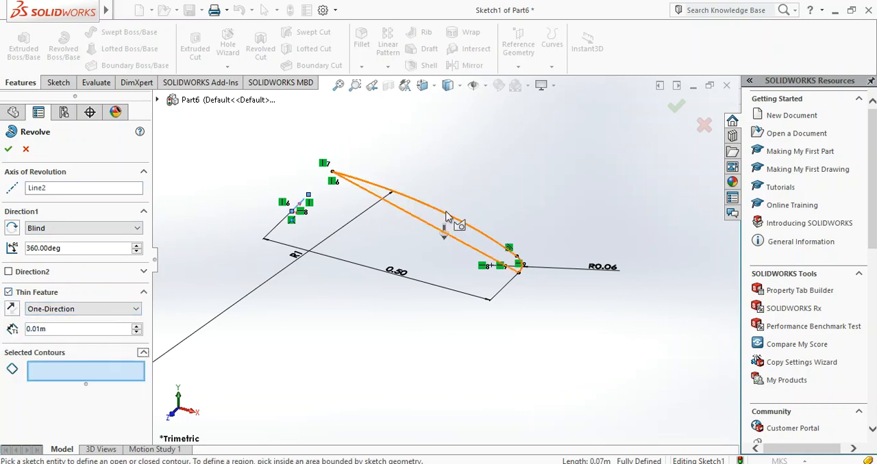
mouse_move(484, 238)
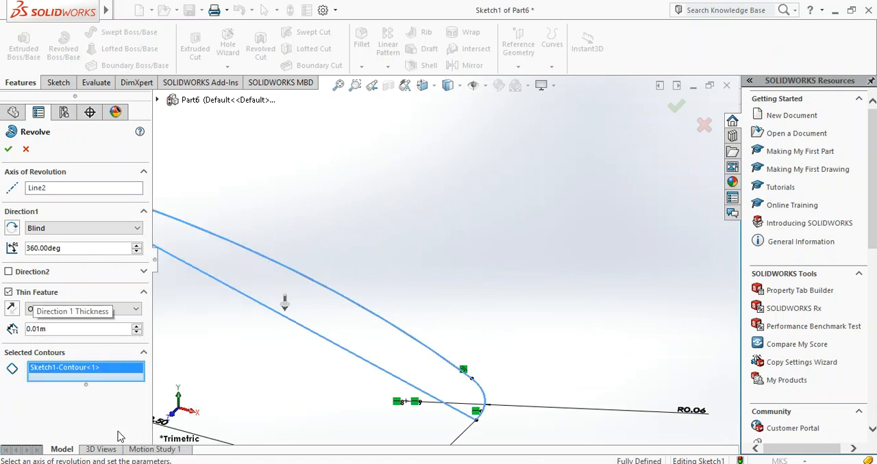
left_click(82, 308)
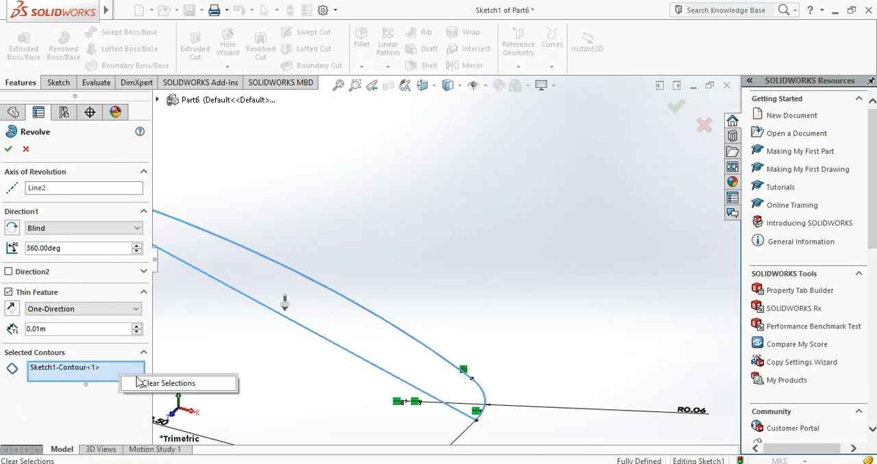
Step: Clear the selected contour and exit the revolve back to Sketch1
left_click(167, 383)
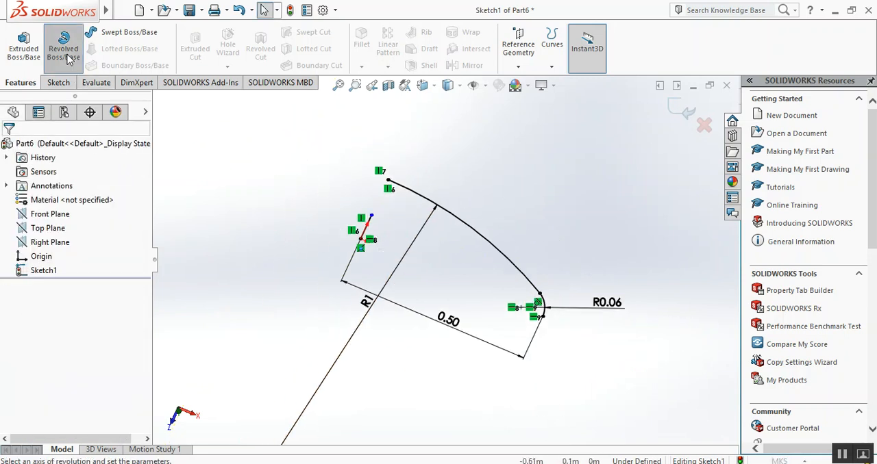
Step: Revolve the crown-and-knuckle arcs about vertical Line5 as a 0.023 m thin feature, Revolve-Thin1
left_click(63, 48)
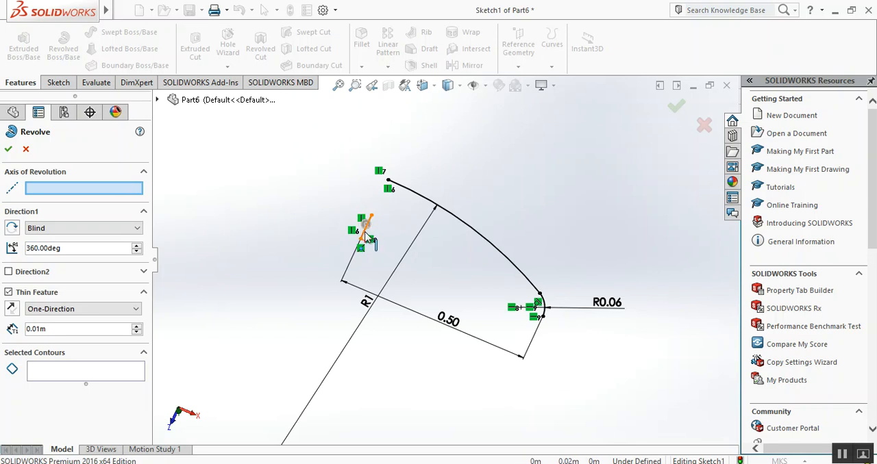
left_click(364, 232)
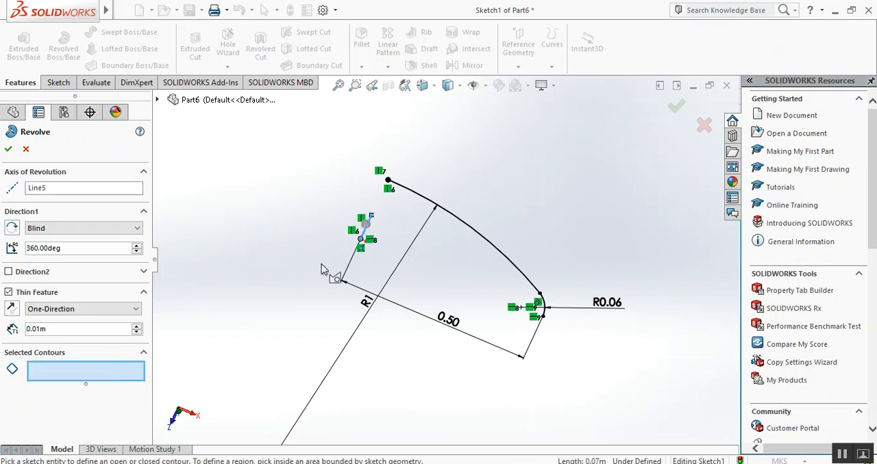
left_click(336, 363)
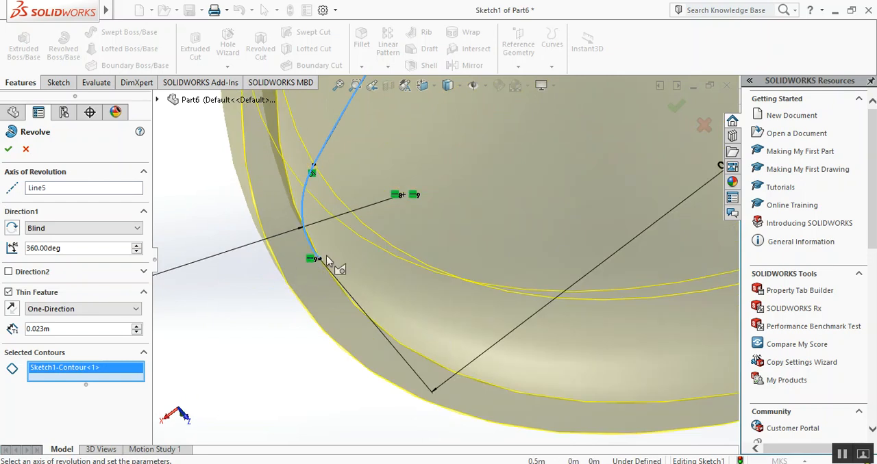
mouse_move(286, 283)
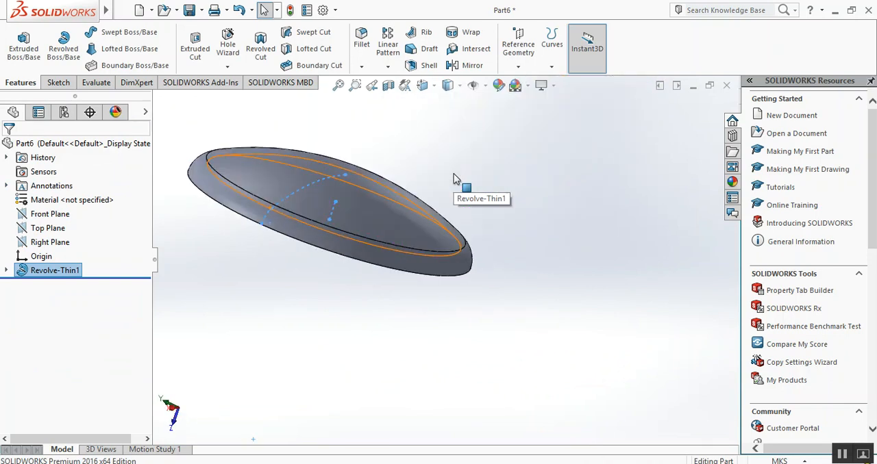
left_click(444, 363)
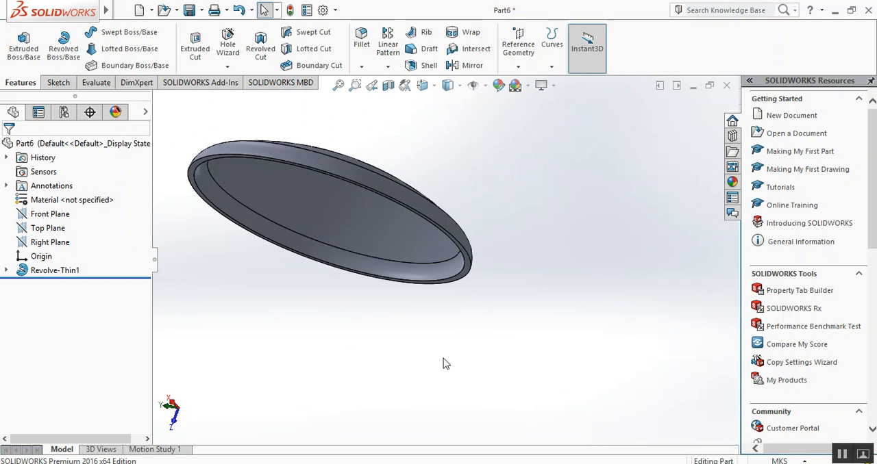